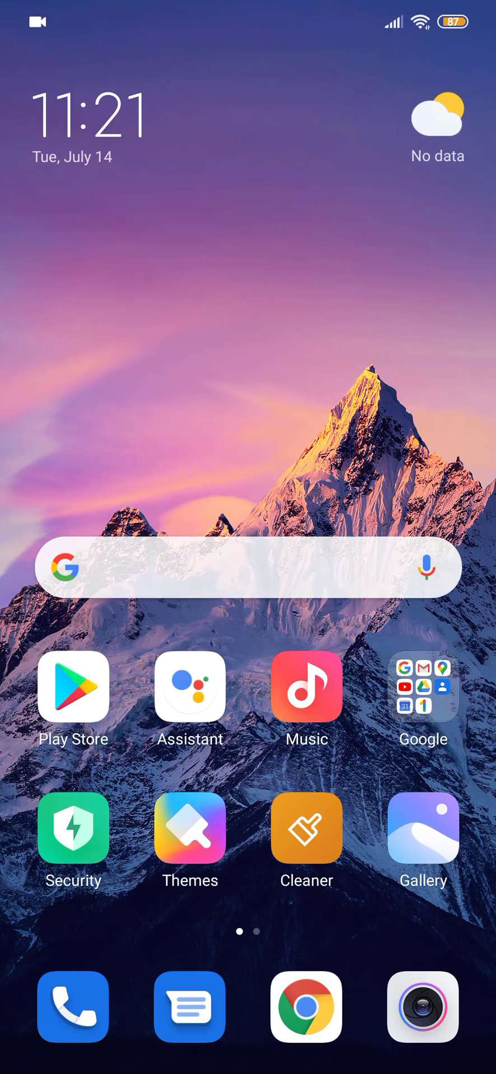
- Swipe the home screen to the second app page showing Sensor Box for Android
scroll("left", 3)
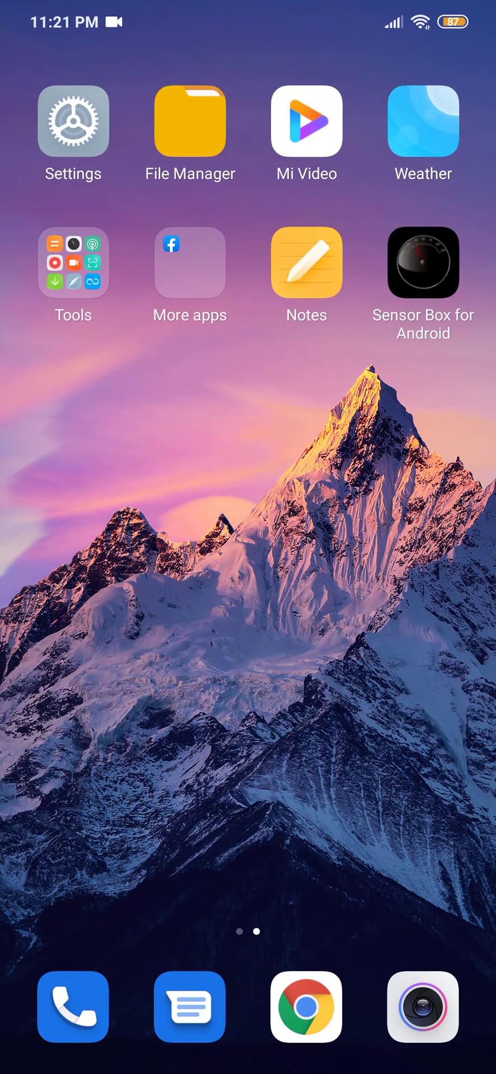
- Launch Sensor Box for Android and open Gyroscope Sensor, showing X/Y/Z rad/s readings
left_click(423, 264)
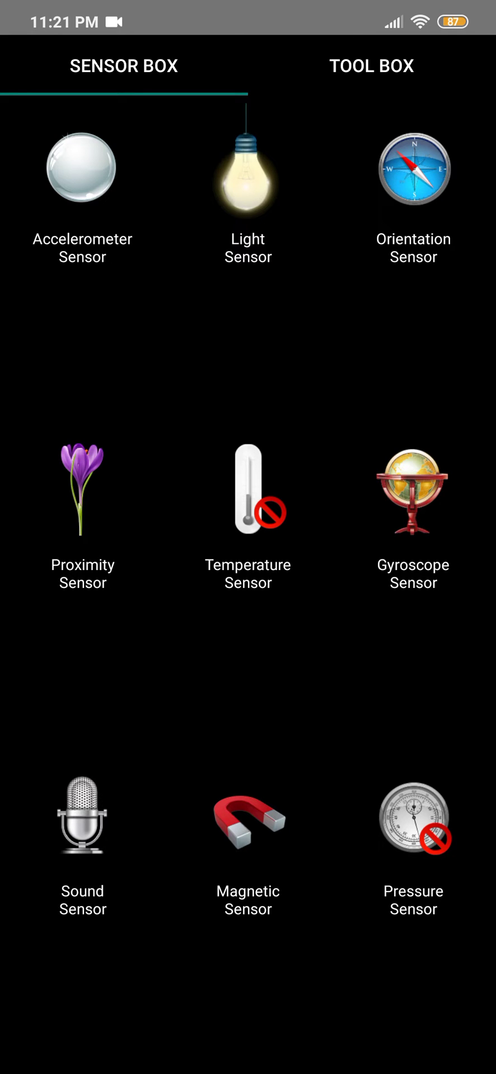
left_click(413, 491)
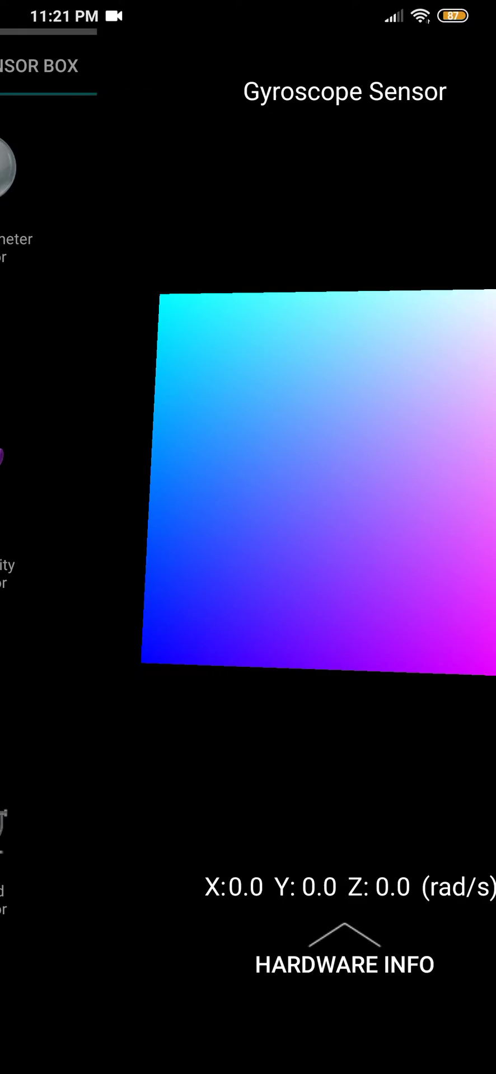